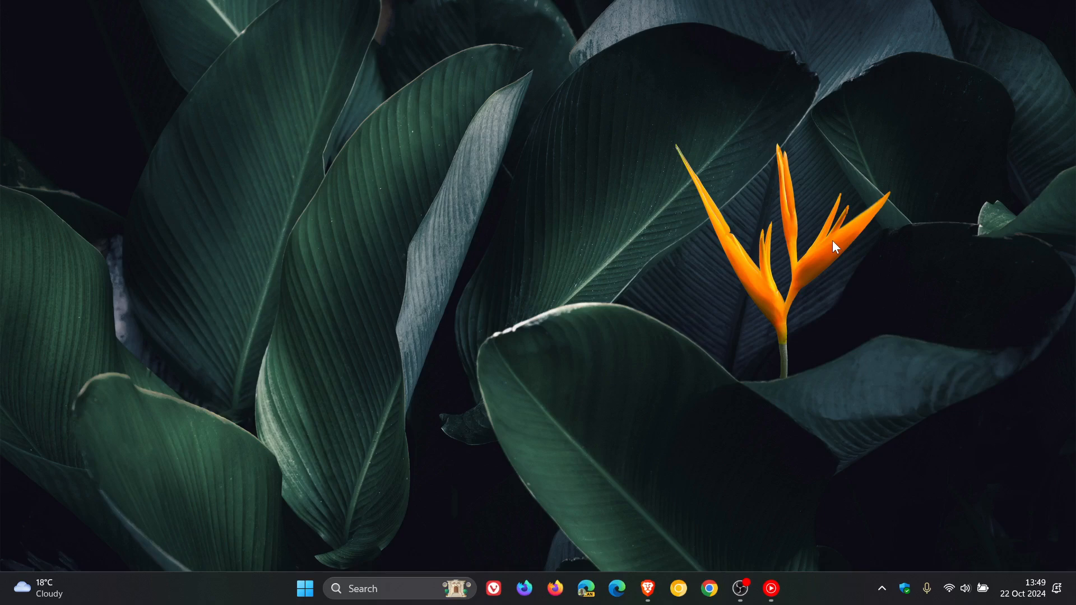
{"action": "mouse_move", "coordinate": [689, 519]}
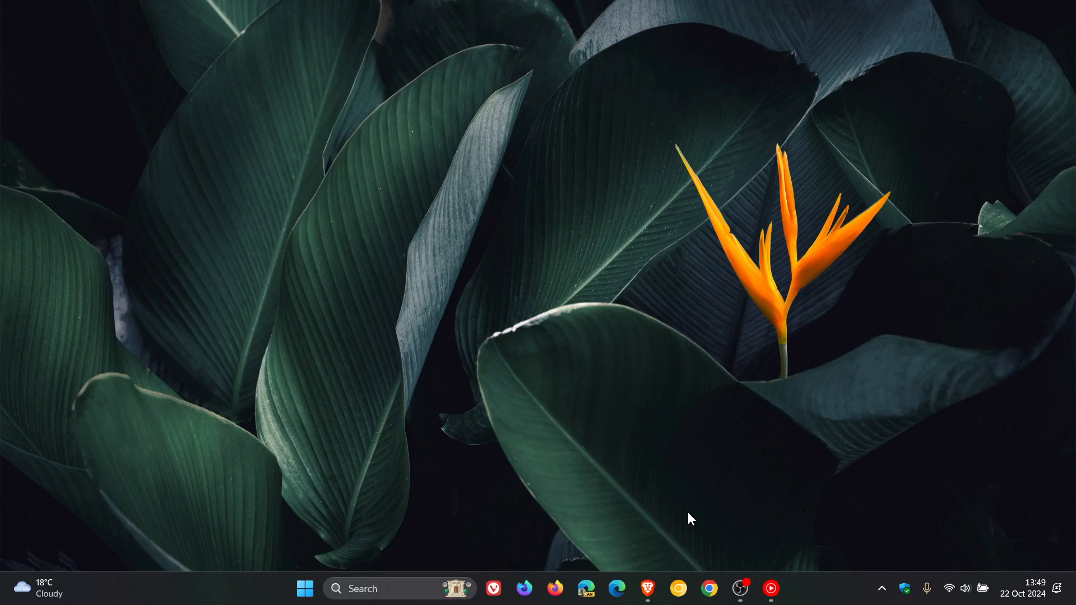
Restore the Vigorf.A forum thread, highlight the trojan name in its title, then deselect it
{"action": "left_click", "coordinate": [645, 588]}
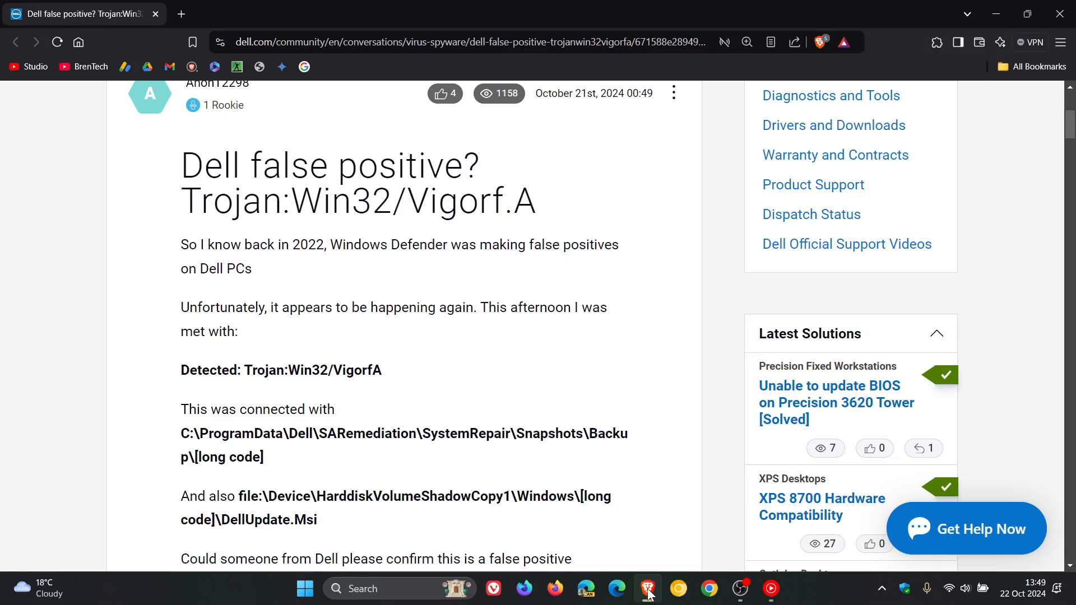
{"action": "double_click", "coordinate": [310, 201]}
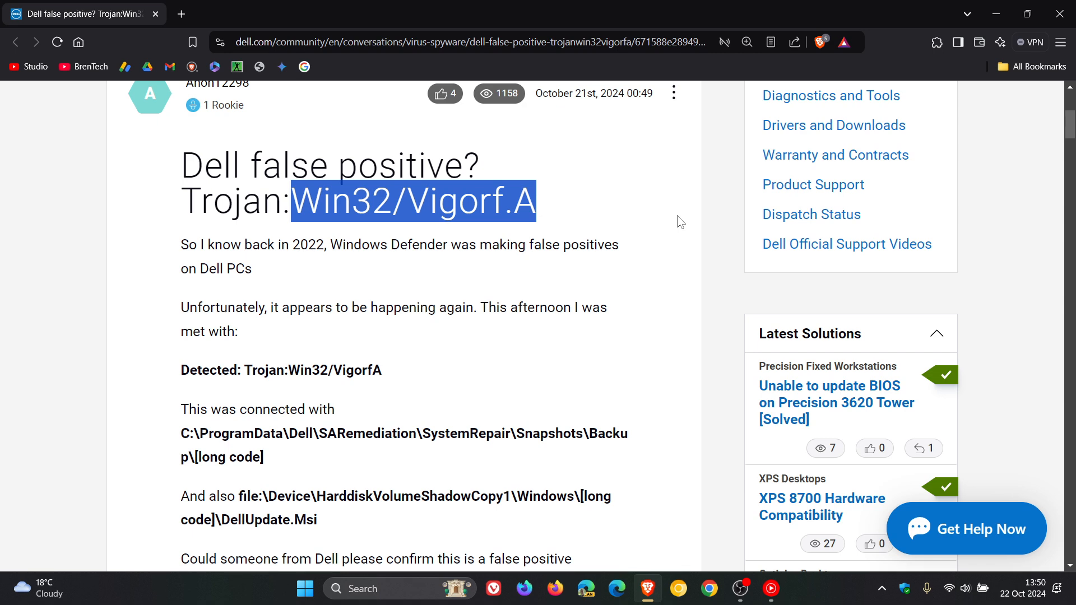
{"action": "left_click", "coordinate": [669, 215]}
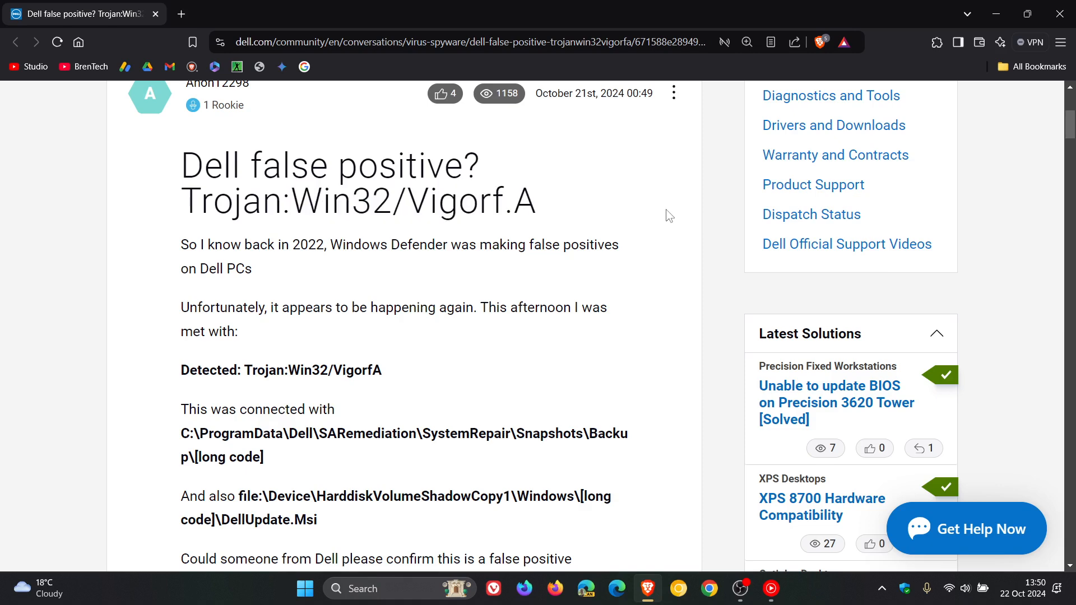
Scroll through the original post to see the detection paths and affected-user count
{"action": "scroll", "scroll_direction": "down", "scroll_amount": 3}
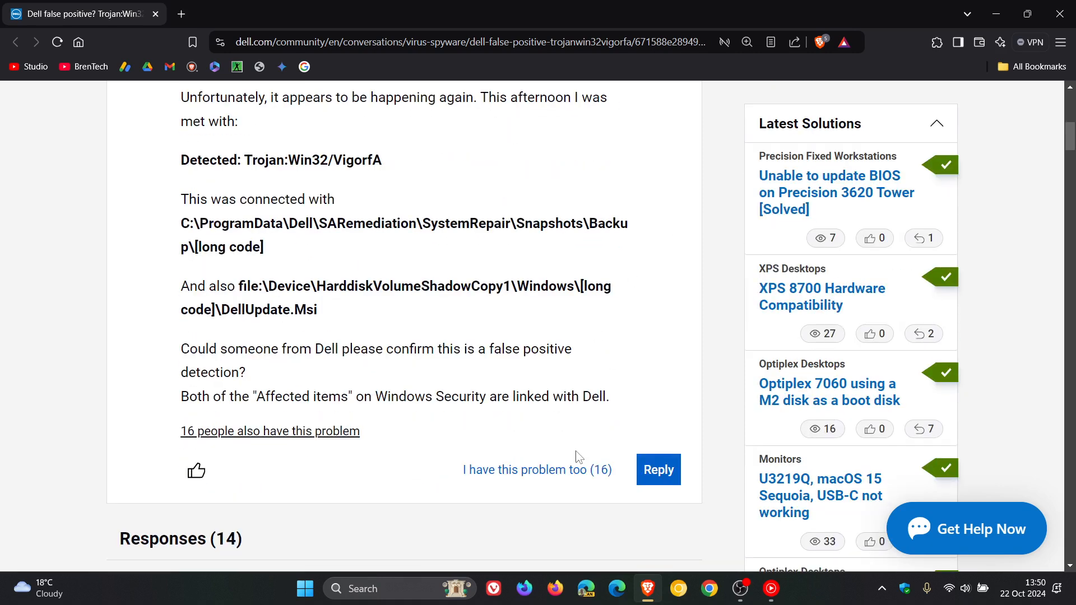
{"action": "mouse_move", "coordinate": [689, 339]}
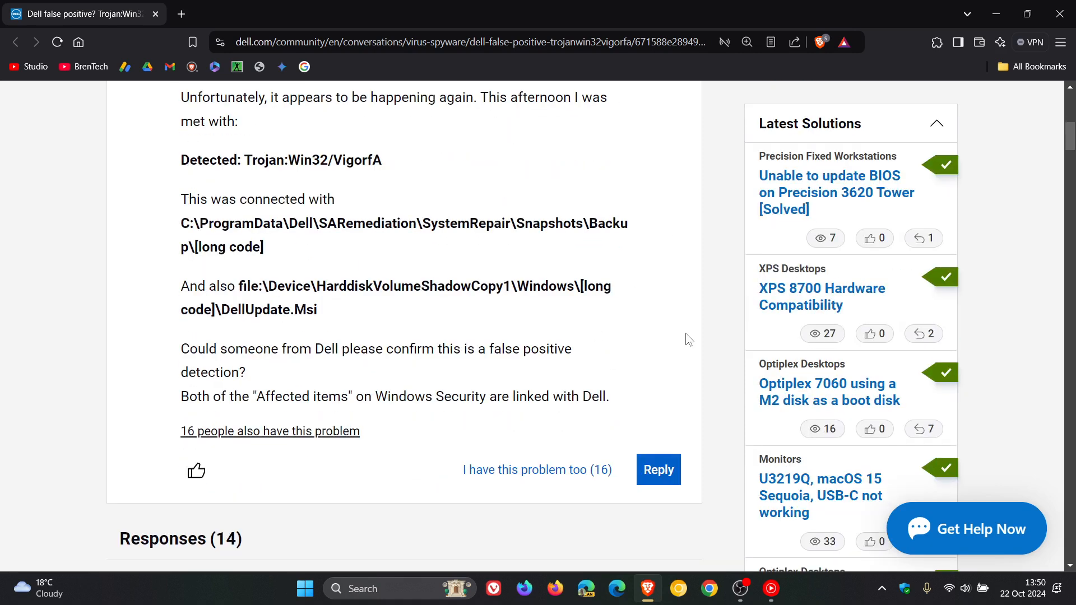
{"action": "scroll", "scroll_direction": "up", "scroll_amount": 3}
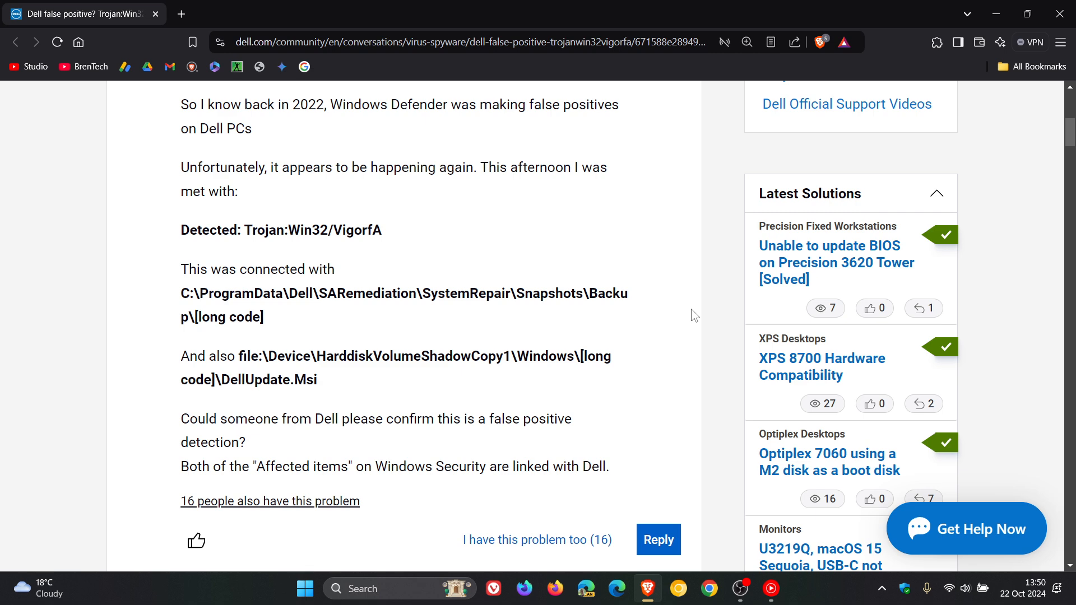
{"action": "mouse_move", "coordinate": [997, 13]}
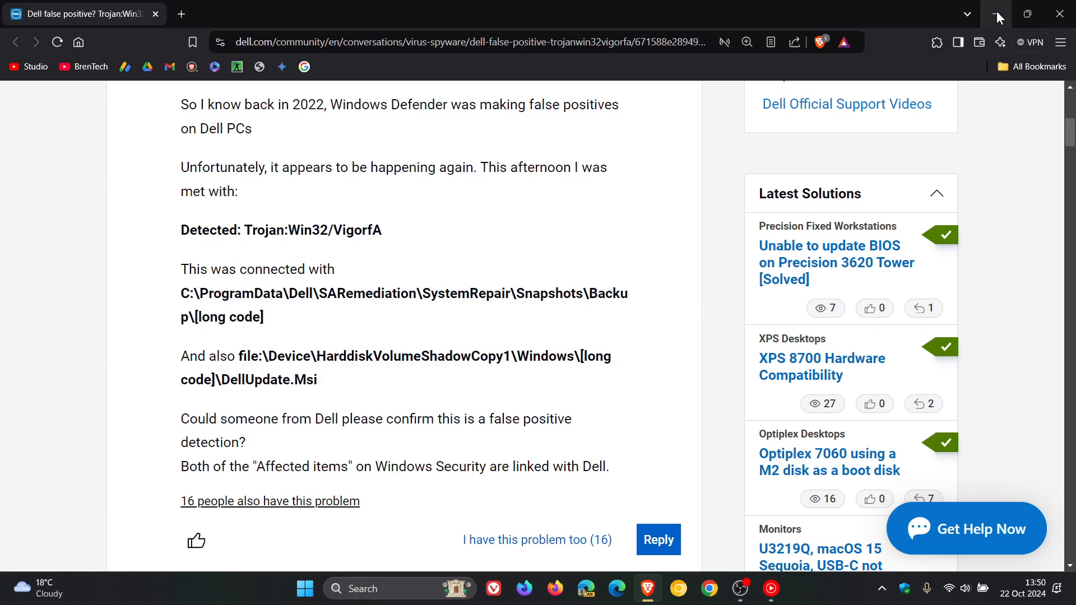